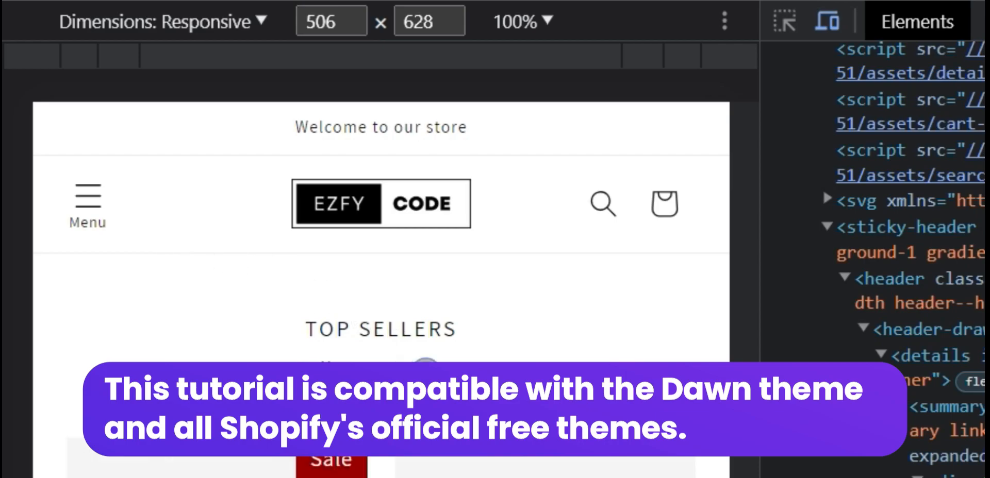
Step: Scroll the Themes page to view the current Dawn | Sticky Header theme and library
scroll(down, 3)
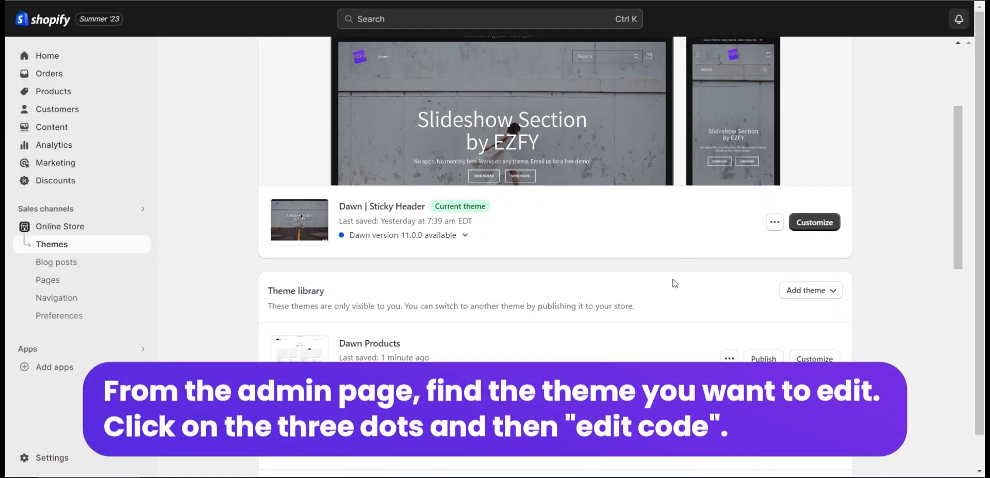
Step: Open Edit code for Dawn | Sticky Header and start a find in the open file
click(774, 222)
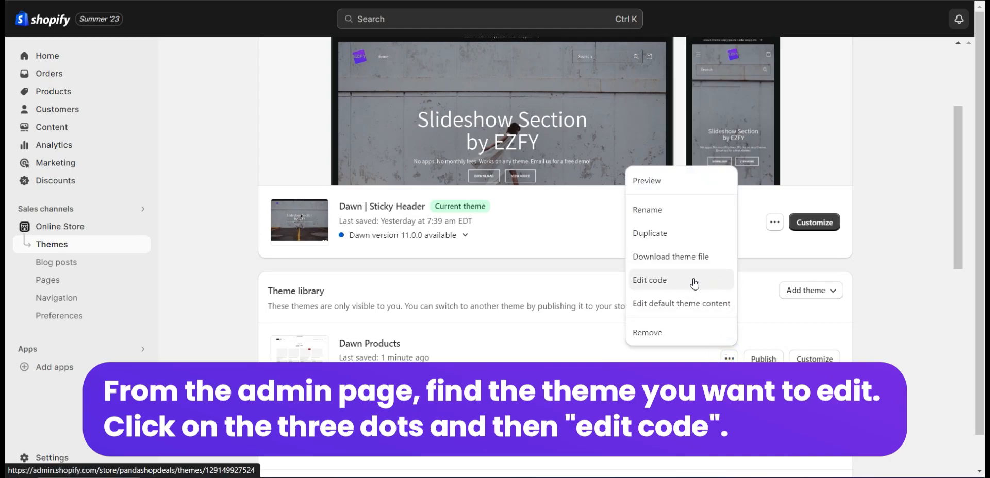
click(650, 280)
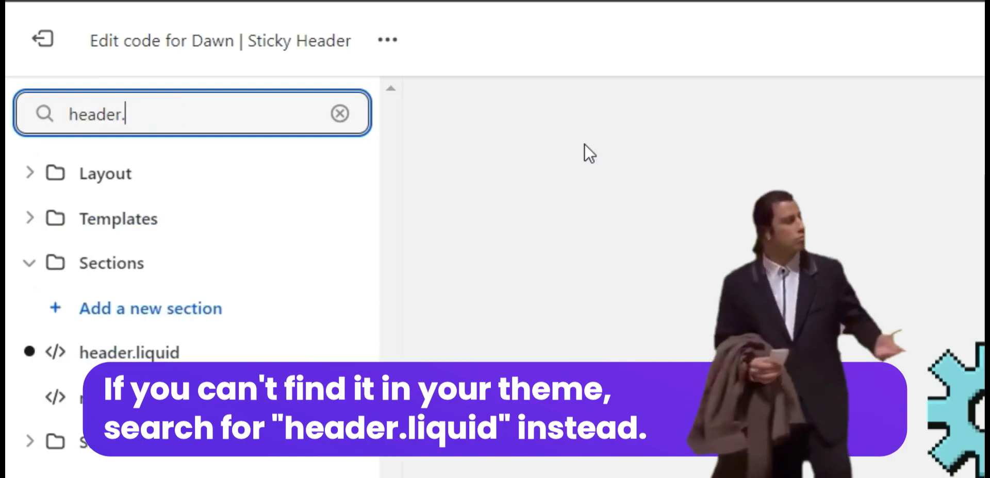
key(Ctrl+f)
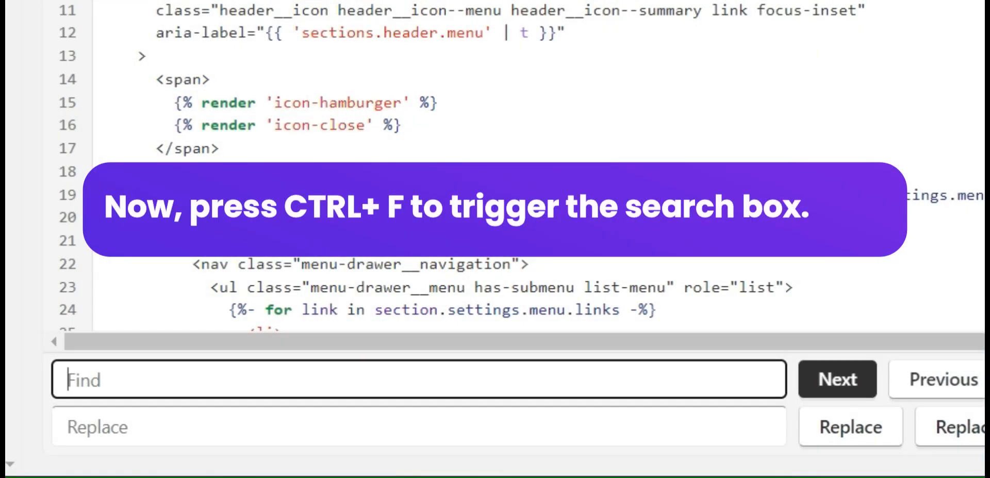
Step: Search for 'icon' to locate the hamburger and close icon span in header-drawer.liquid
text(icon)
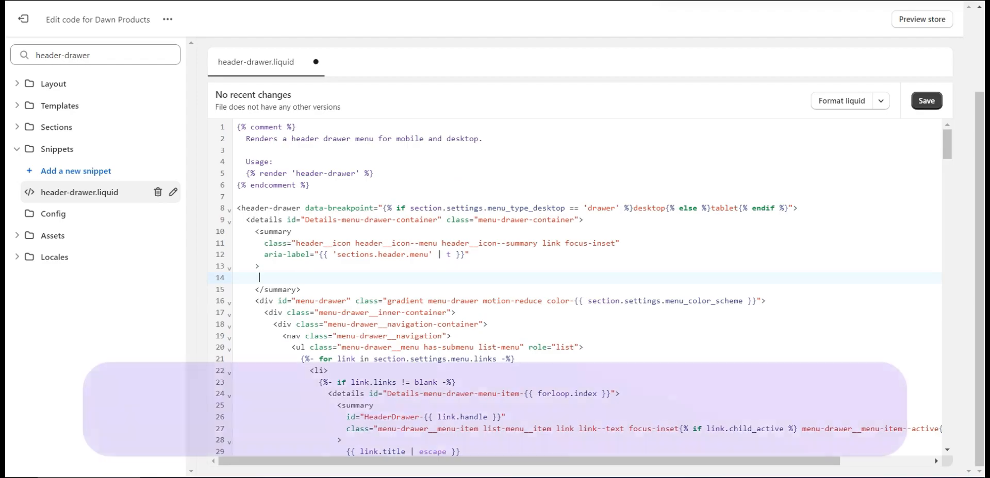
Step: Save header-drawer.liquid with the new Menu text span and style block
scroll(down, 3)
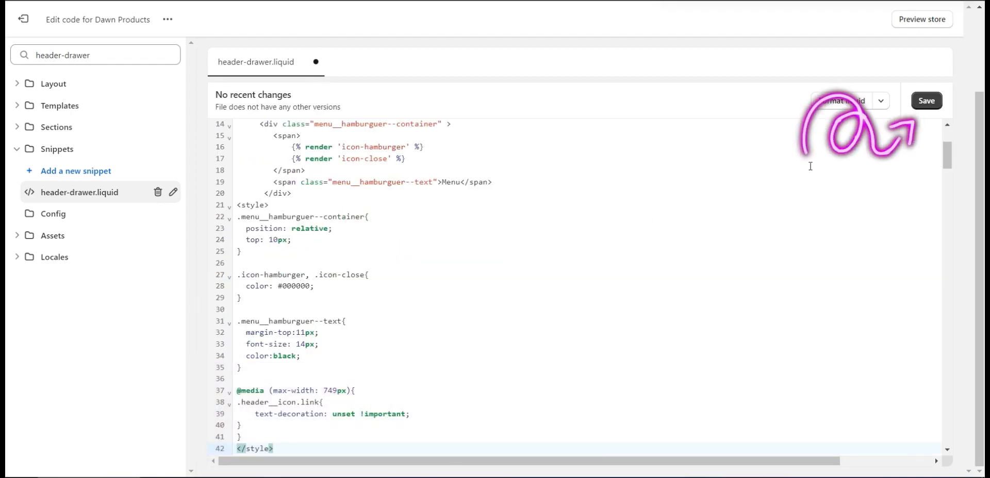
click(926, 101)
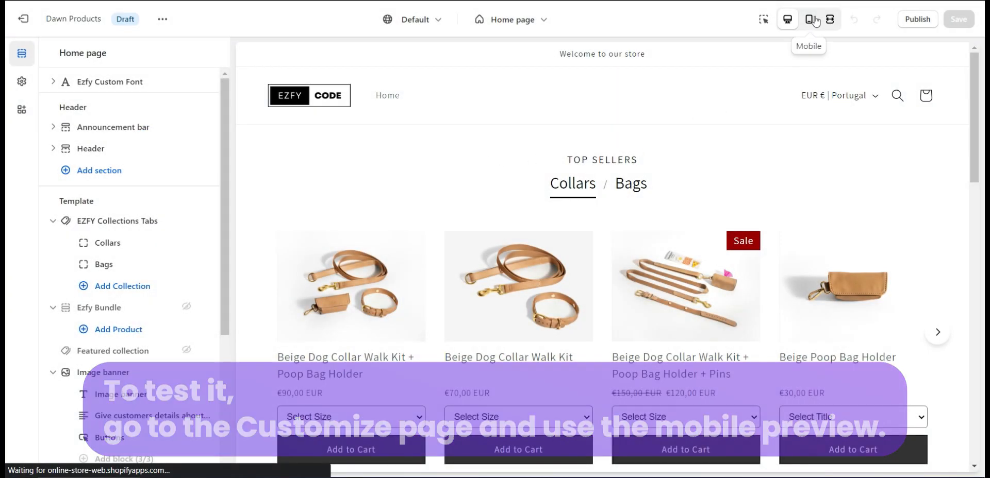
Step: Switch the preview to mobile and open the menu drawer to check the Menu label
click(807, 19)
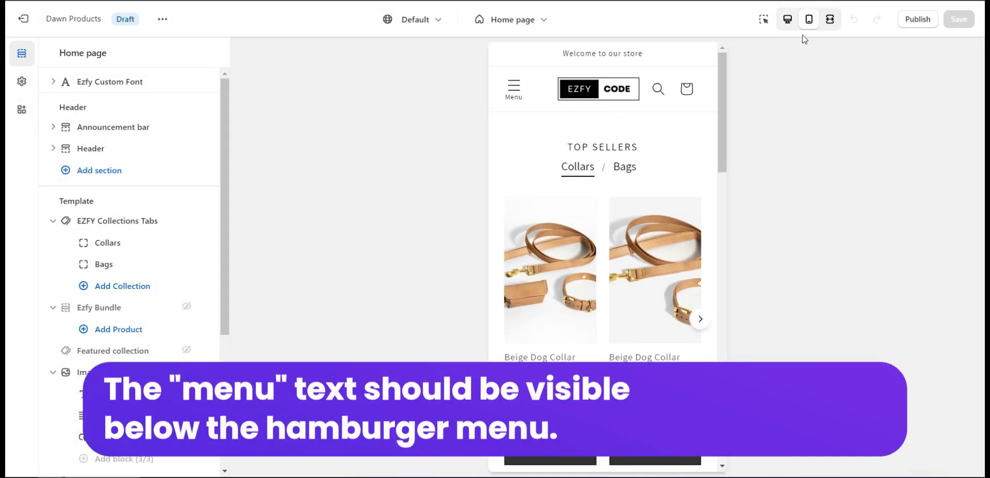
click(513, 86)
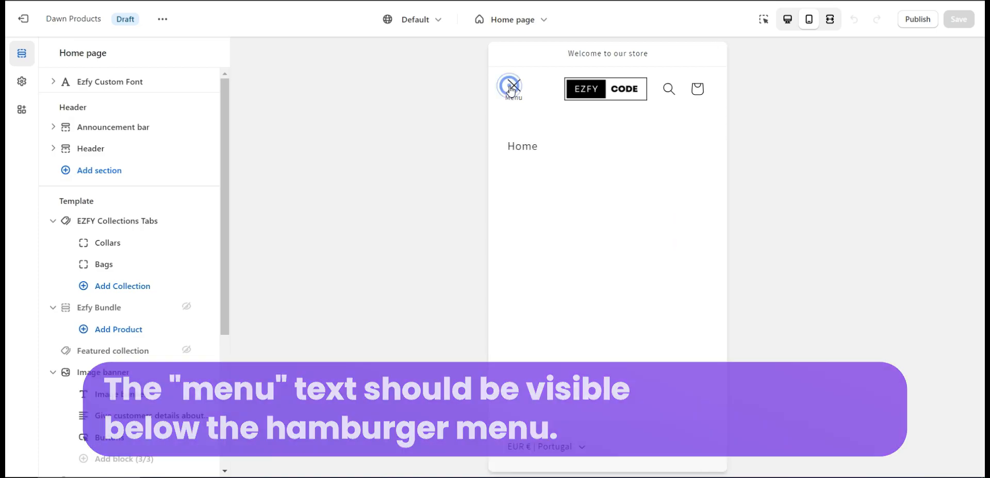